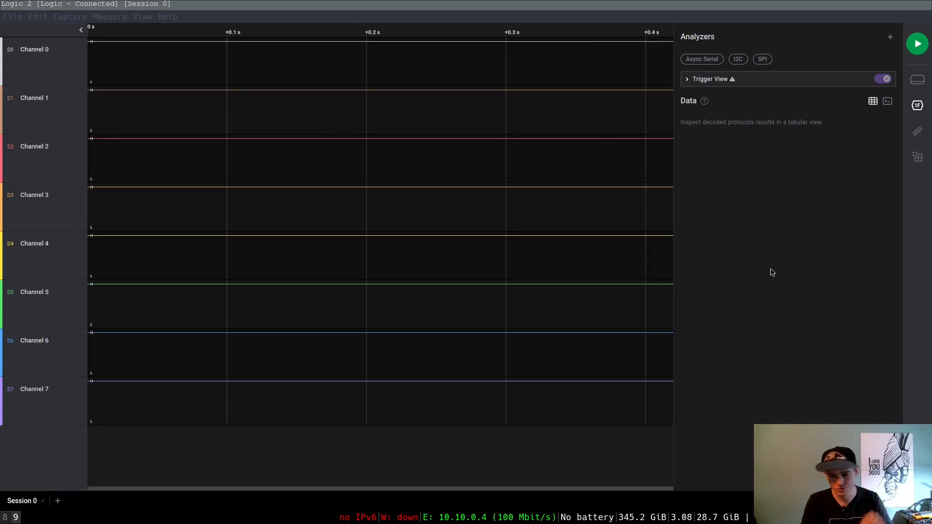
mouse_move(721, 365)
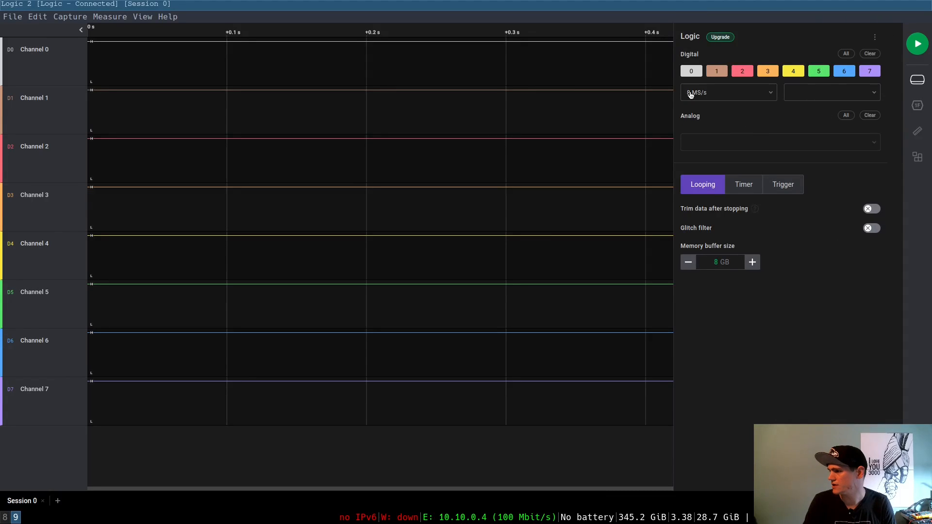
mouse_move(721, 99)
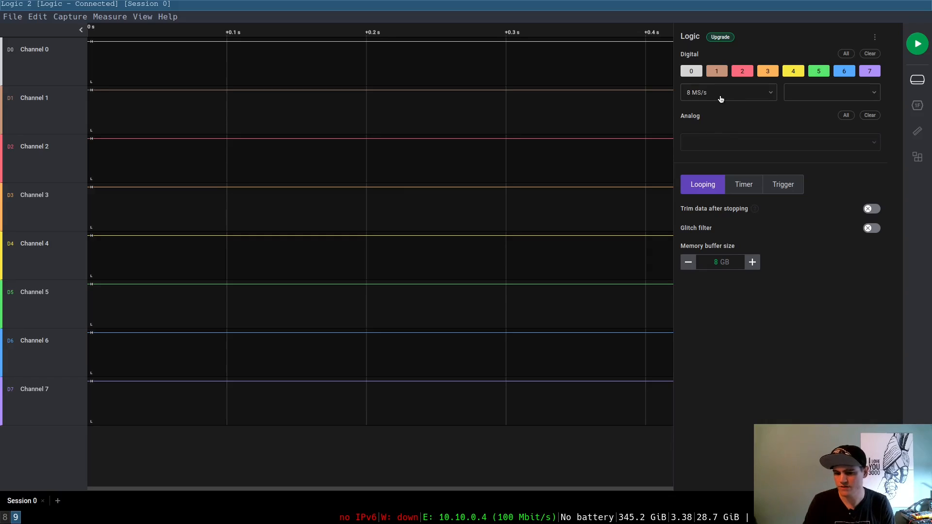
mouse_move(918, 82)
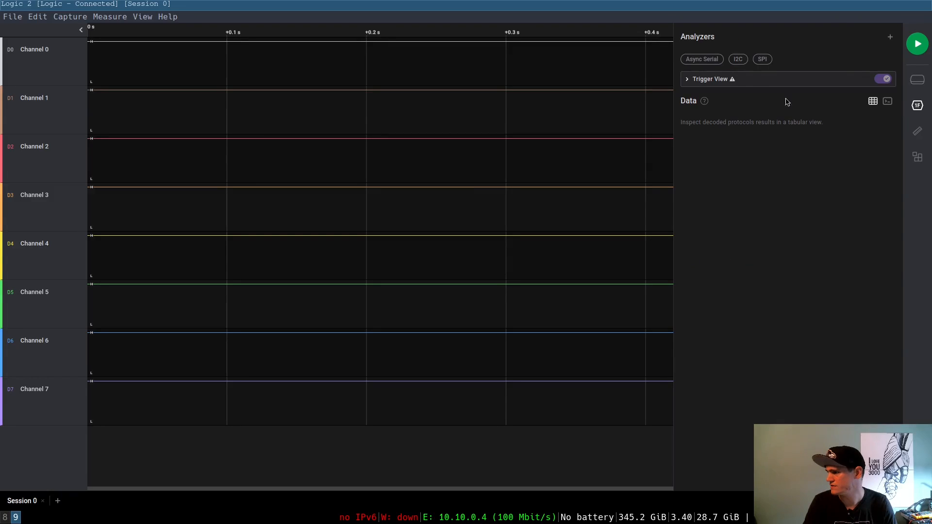
mouse_move(918, 43)
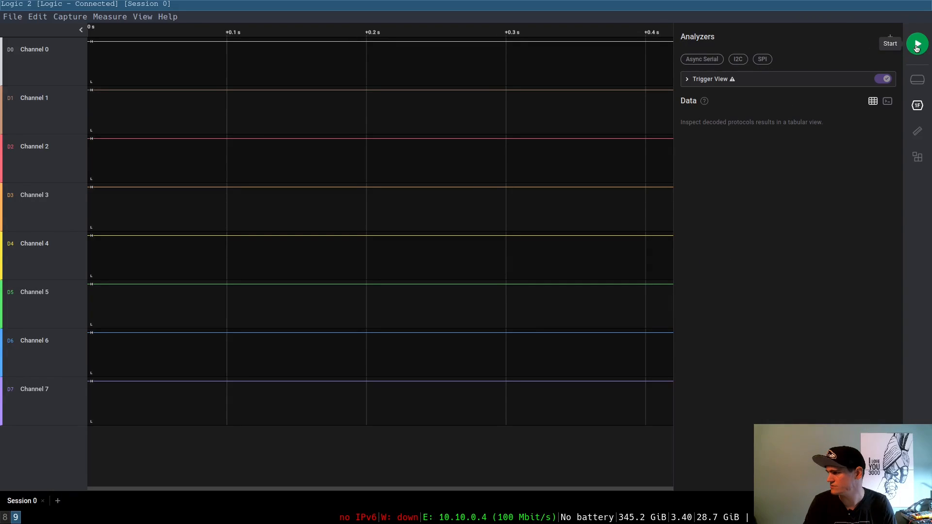
Start a live capture and record the remote-control bursts on Channel 0
left_click(918, 43)
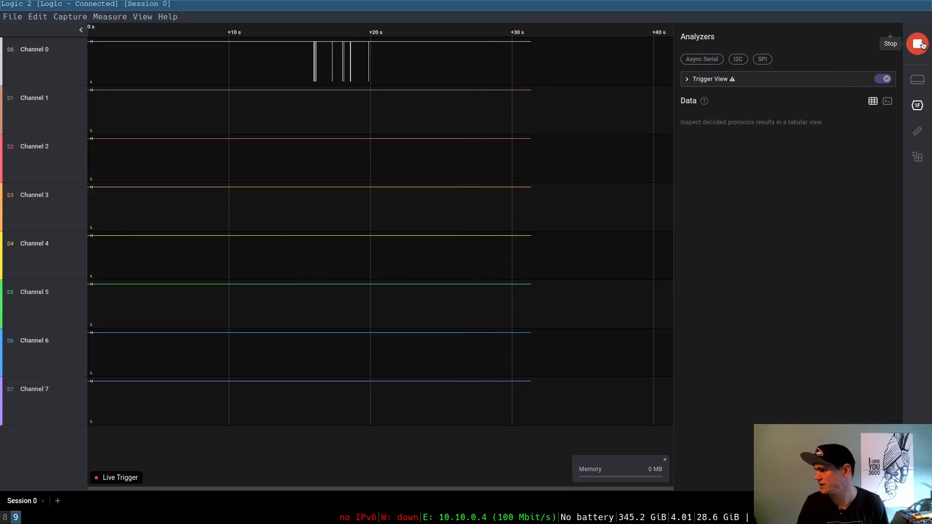
Stop the capture so the first Channel 0 burst can be zoomed and measured
left_click(917, 44)
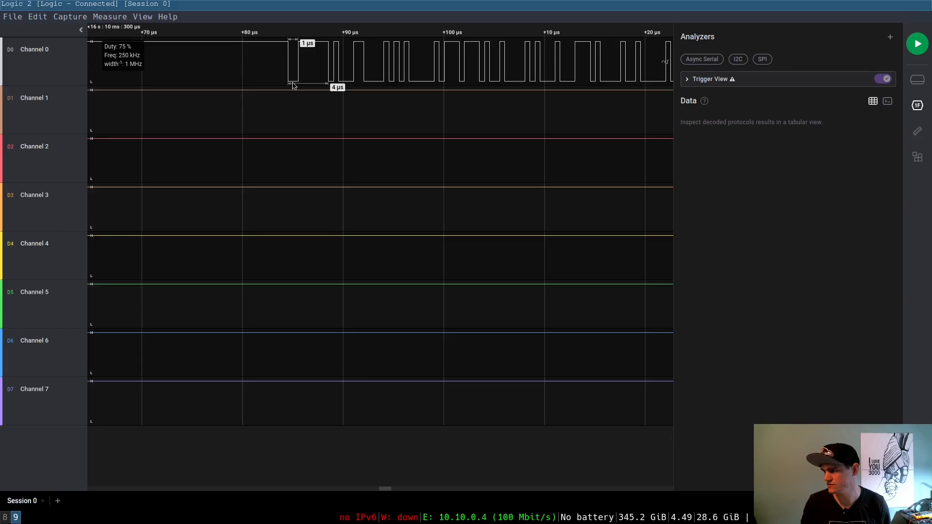
mouse_move(204, 77)
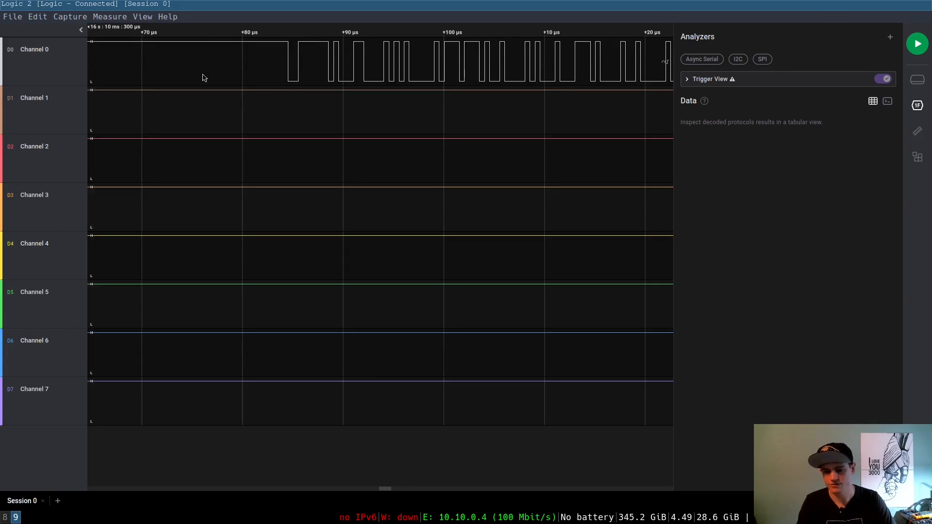
mouse_move(798, 94)
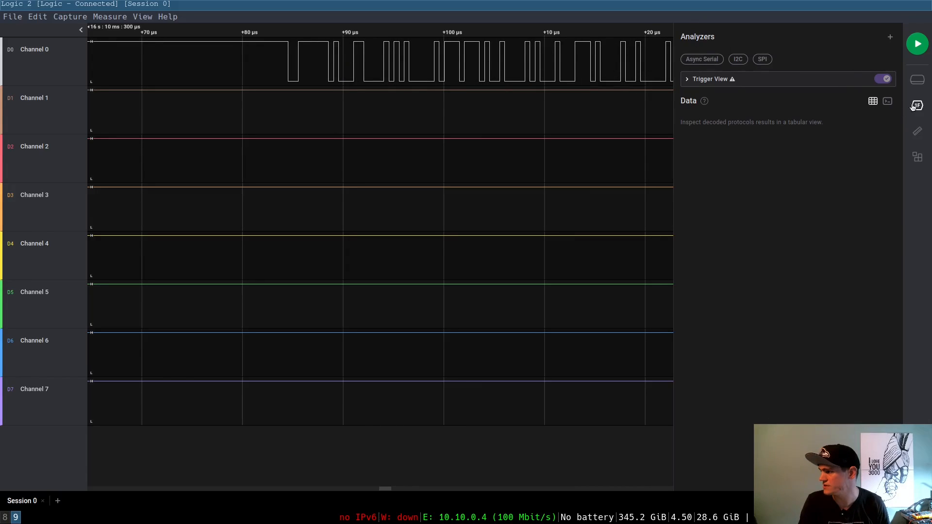
Add an Async Serial analyzer on Channel 0 with bit rate 1000000 and save it
left_click(701, 59)
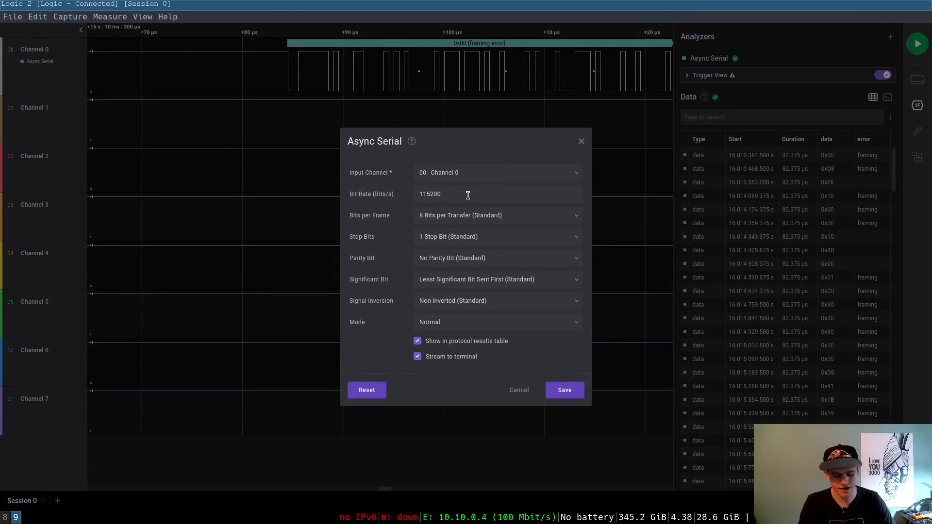
mouse_move(453, 177)
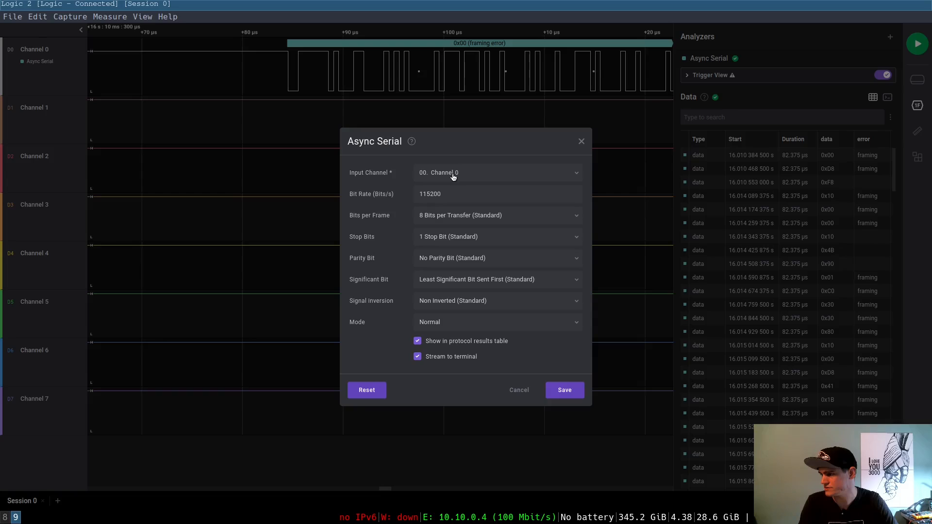
triple_click(430, 194)
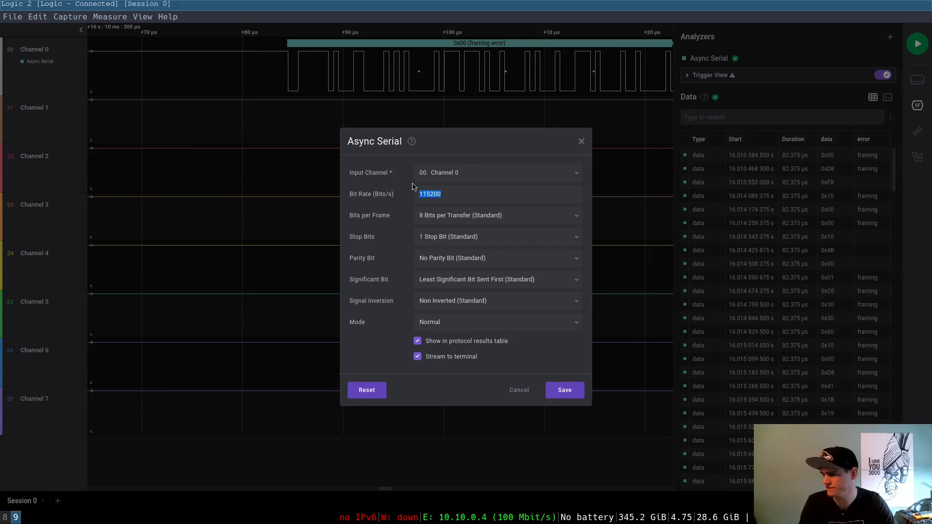
type("1")
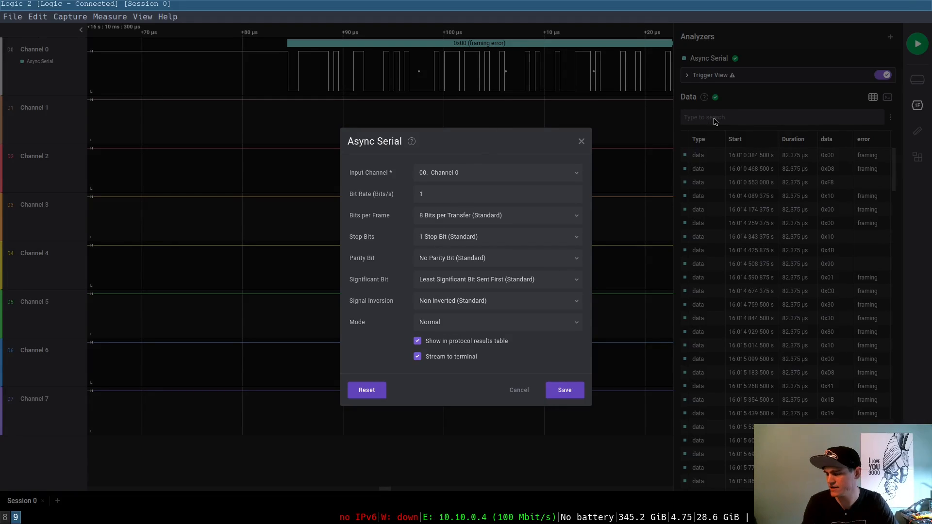
type("000000")
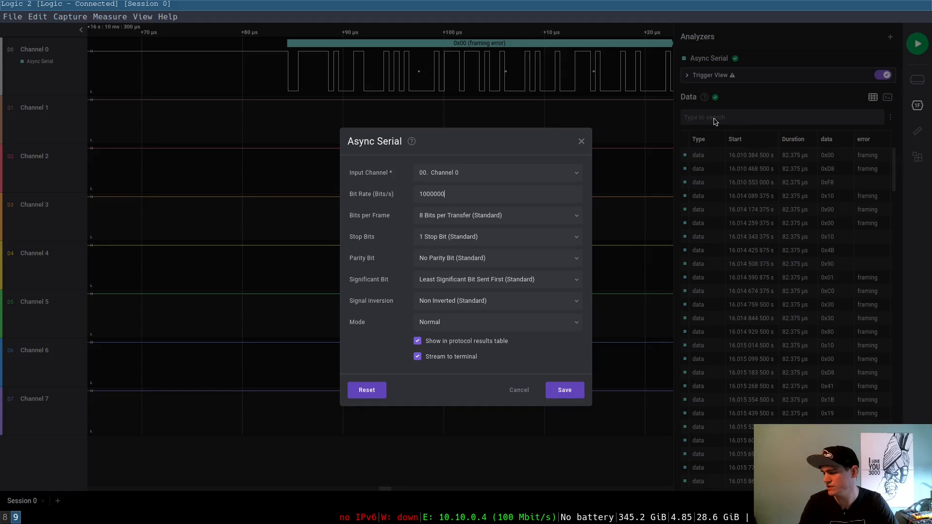
left_click(563, 390)
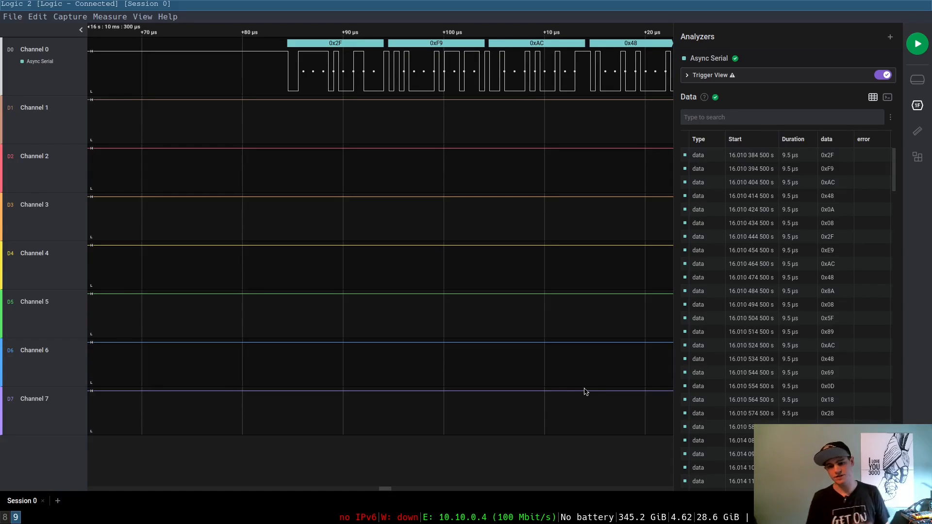
mouse_move(634, 300)
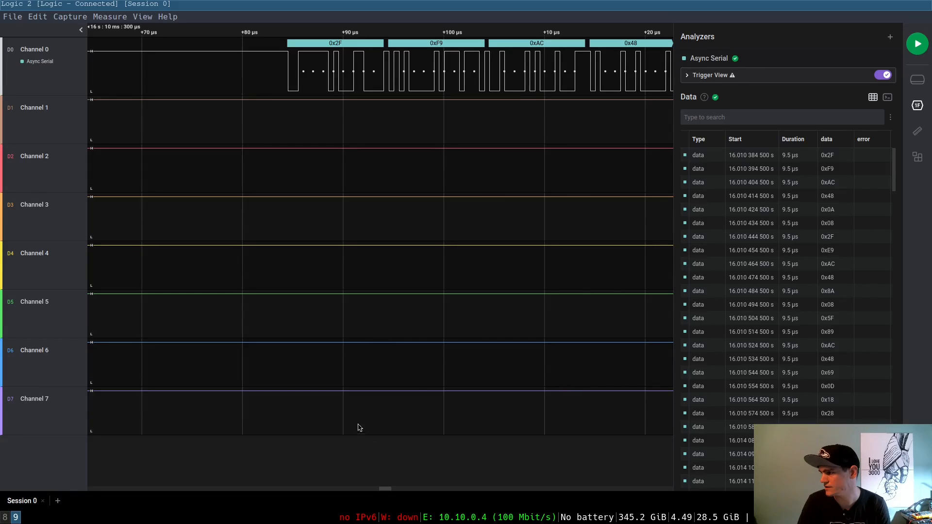
mouse_move(833, 173)
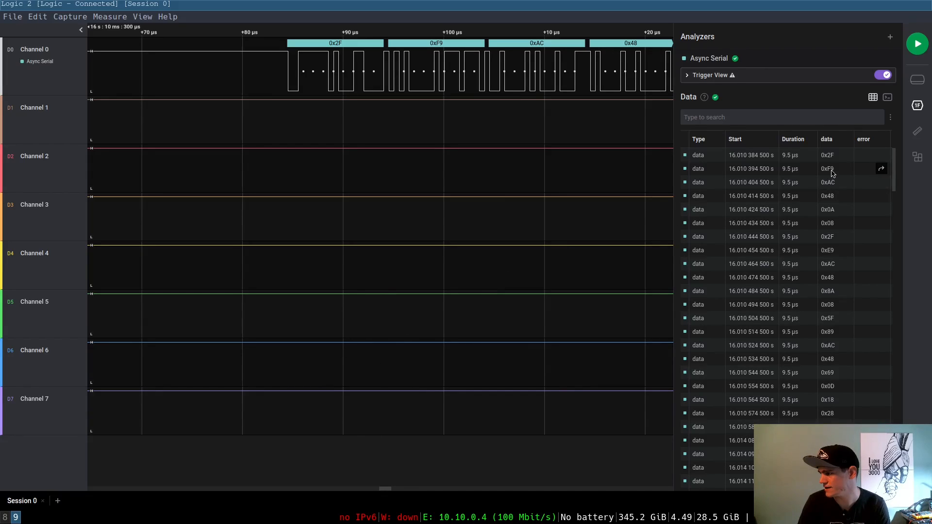
mouse_move(858, 406)
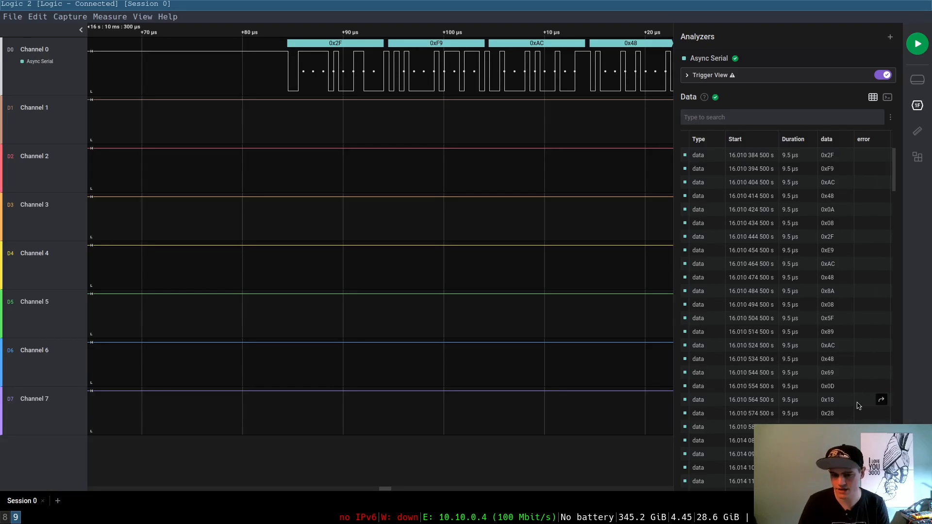
mouse_move(563, 303)
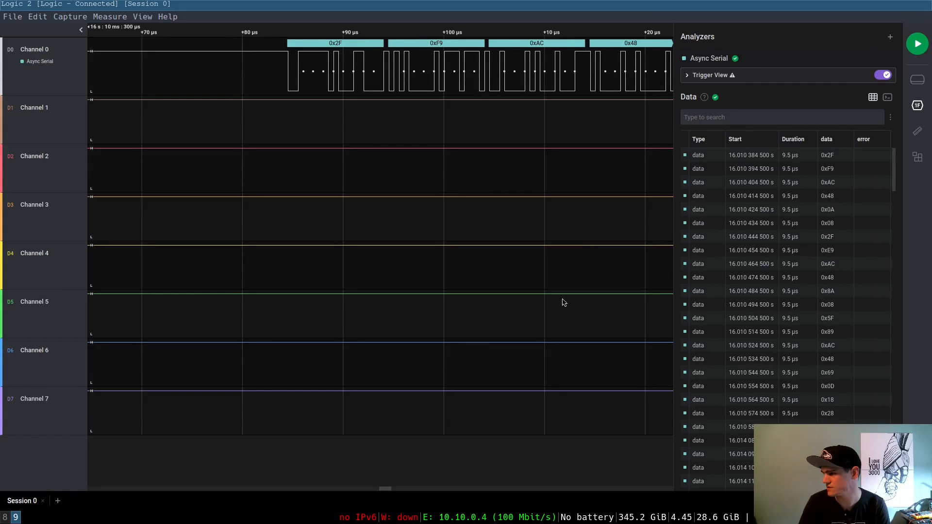
mouse_move(391, 489)
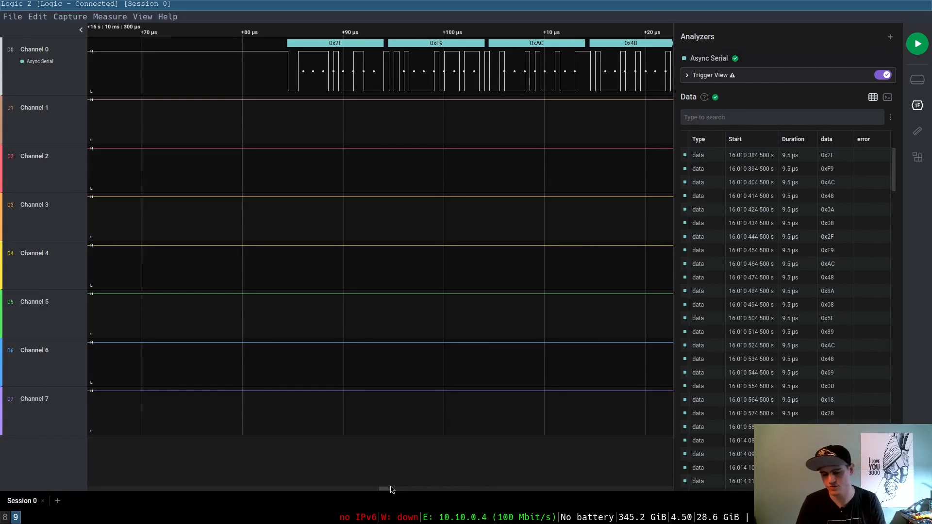
mouse_move(877, 111)
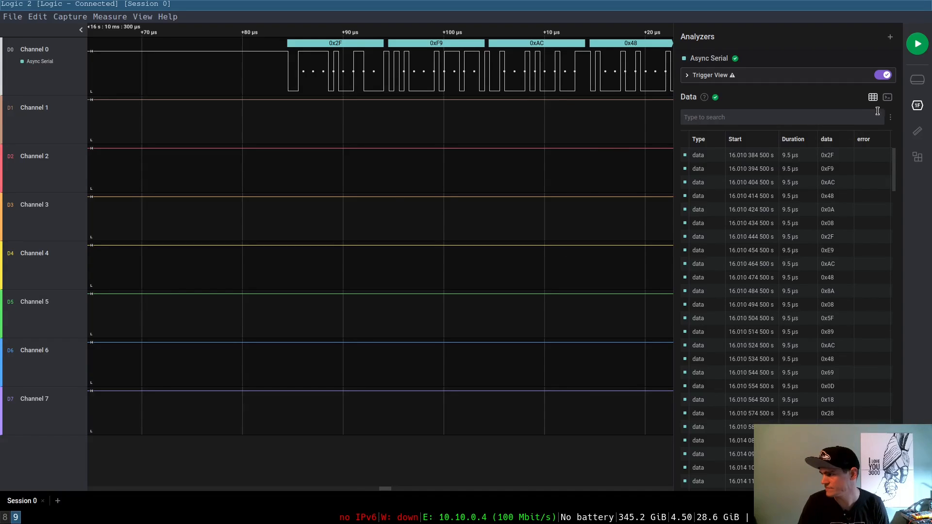
mouse_move(887, 97)
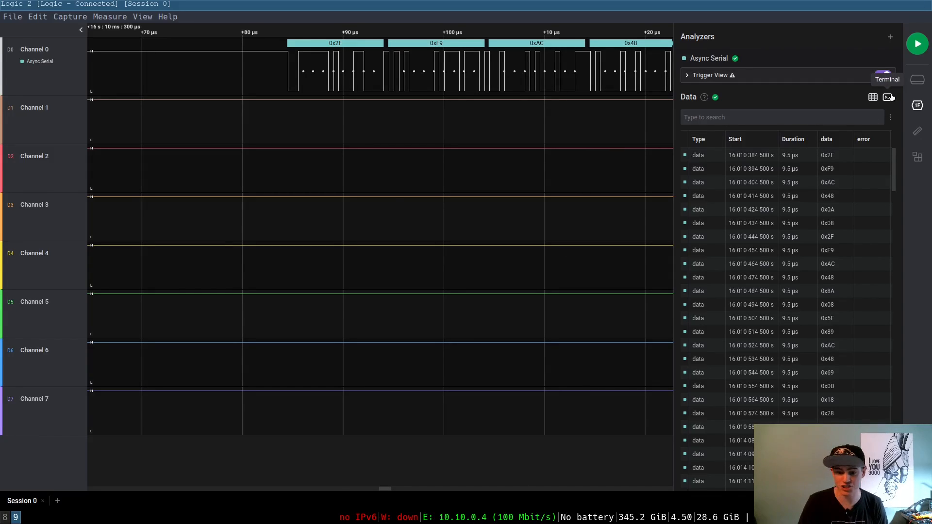
Switch the decoded results from the data table to the terminal byte stream
left_click(888, 97)
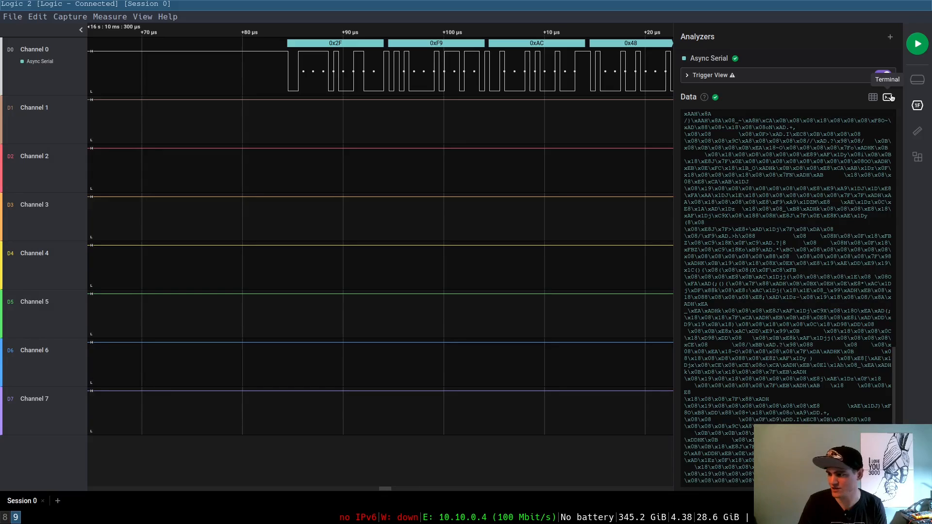
left_click(884, 74)
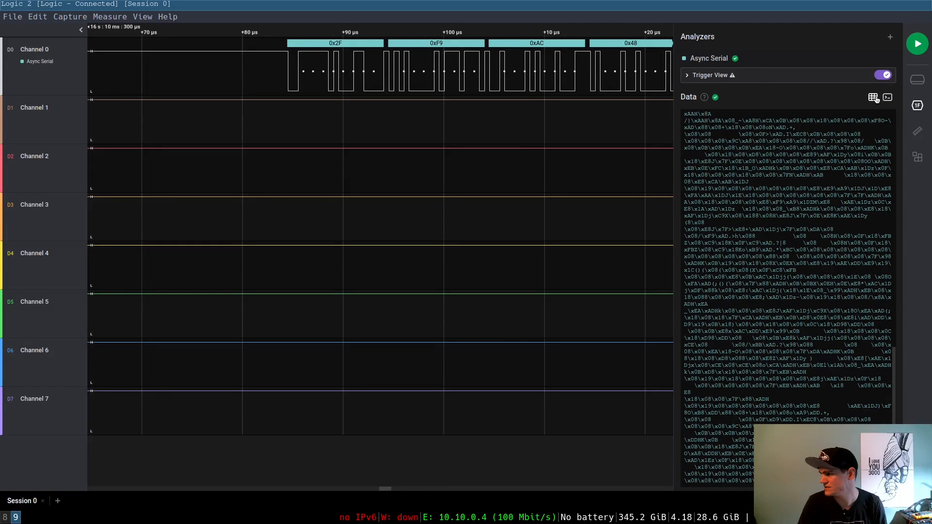
Return to the decoded-bytes table and view the full packet 0x2F through 0xF8
left_click(873, 98)
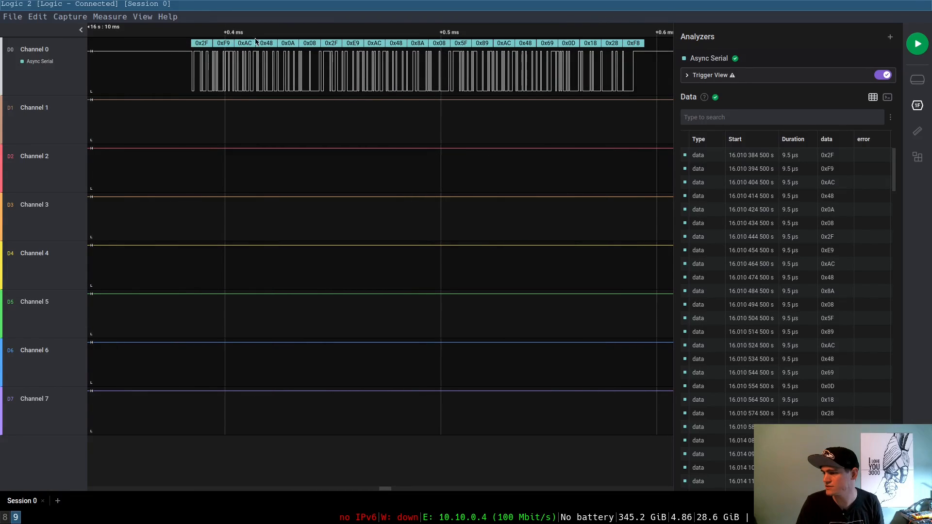
mouse_move(838, 160)
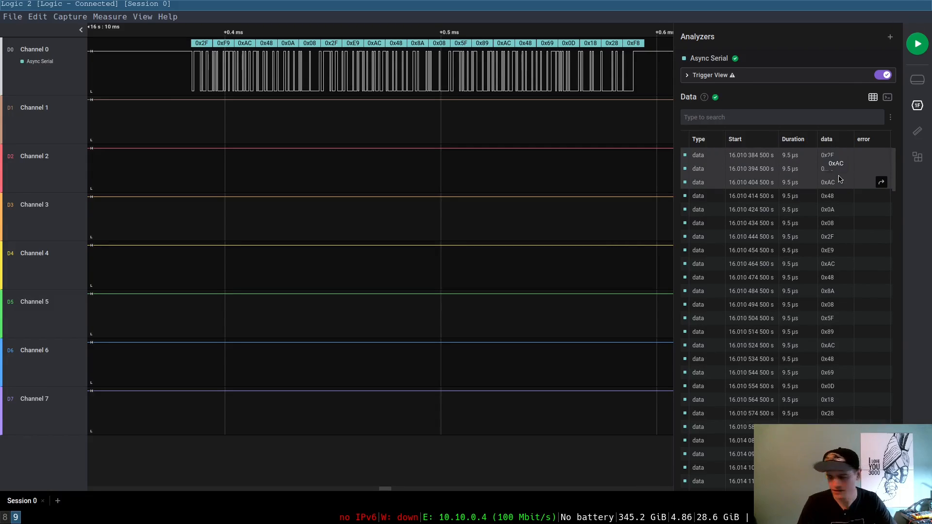
mouse_move(322, 104)
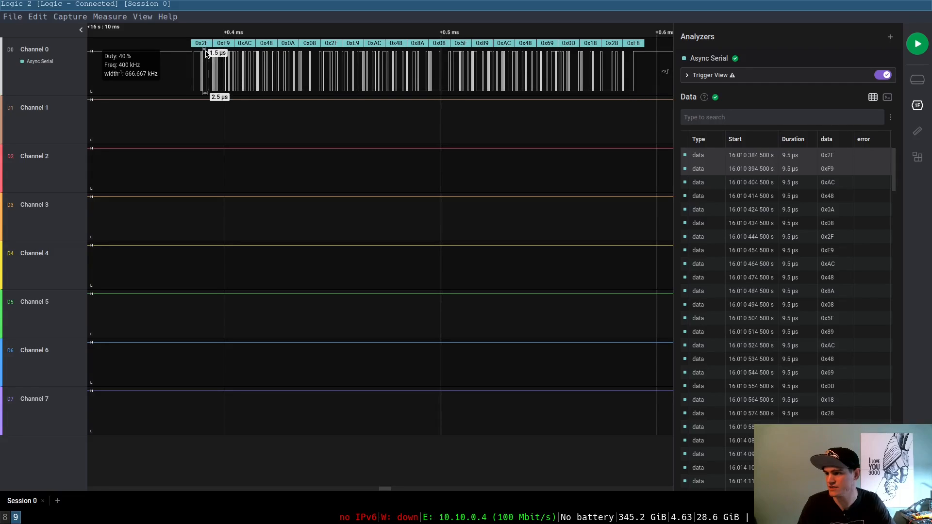
mouse_move(610, 43)
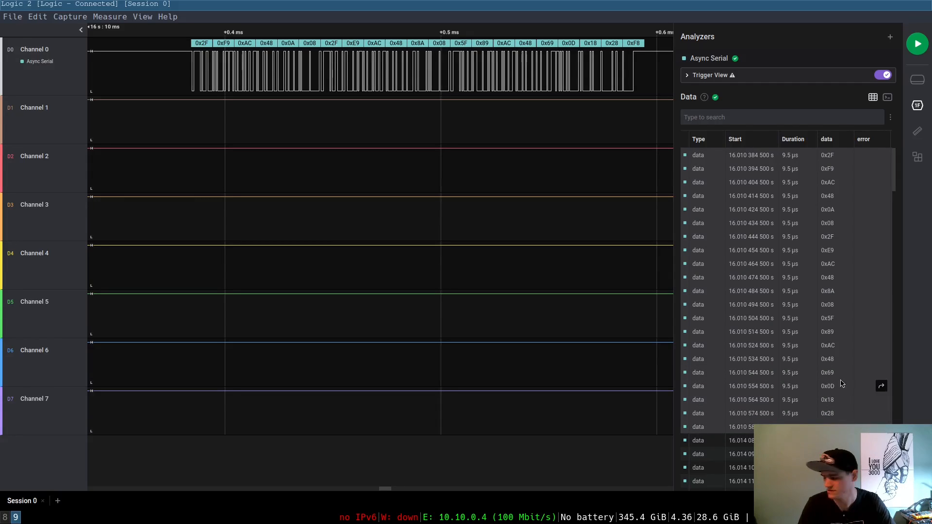
left_click(881, 385)
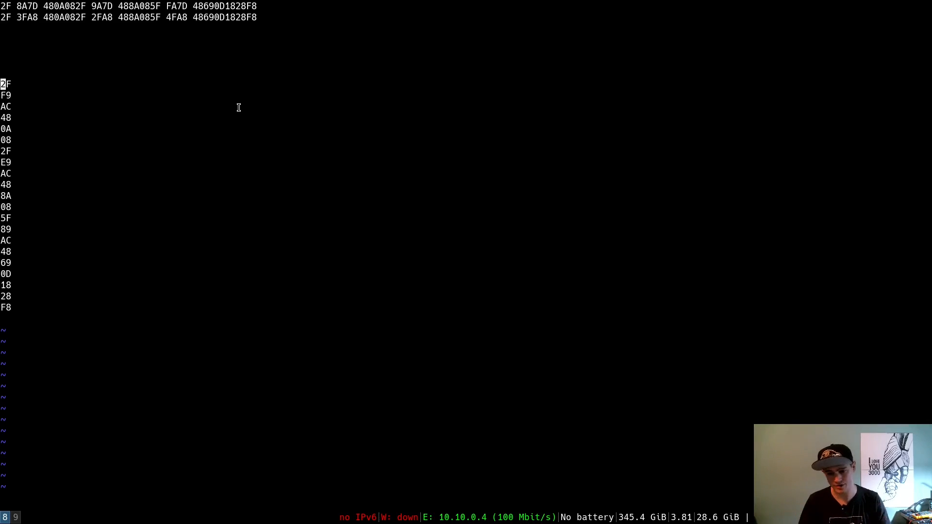
mouse_move(130, 52)
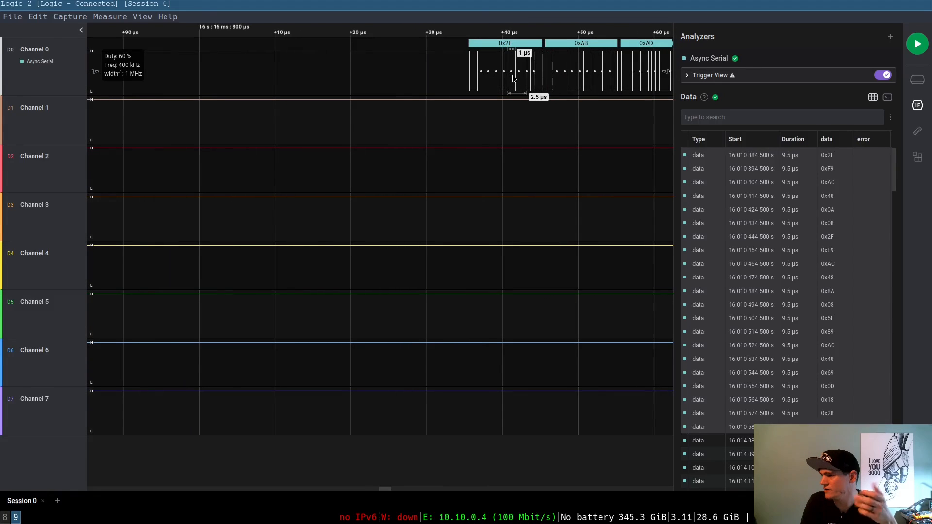
mouse_move(507, 70)
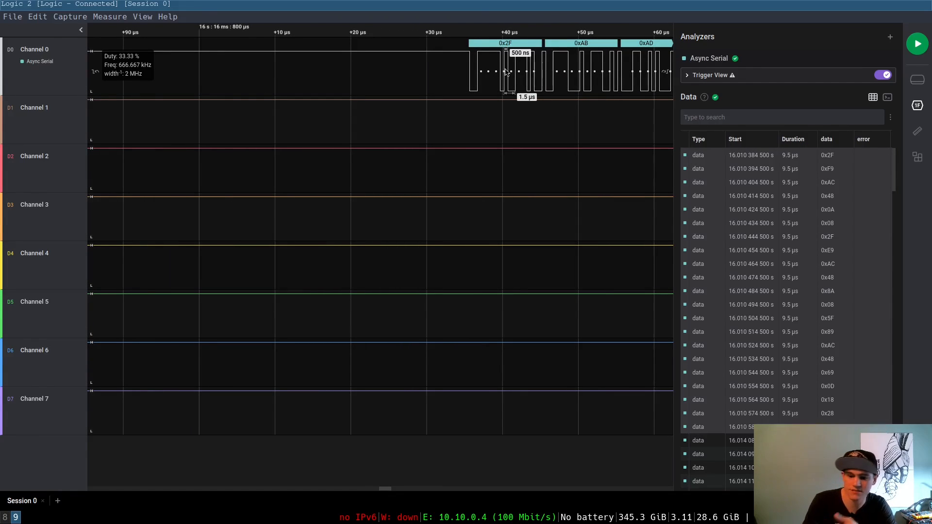